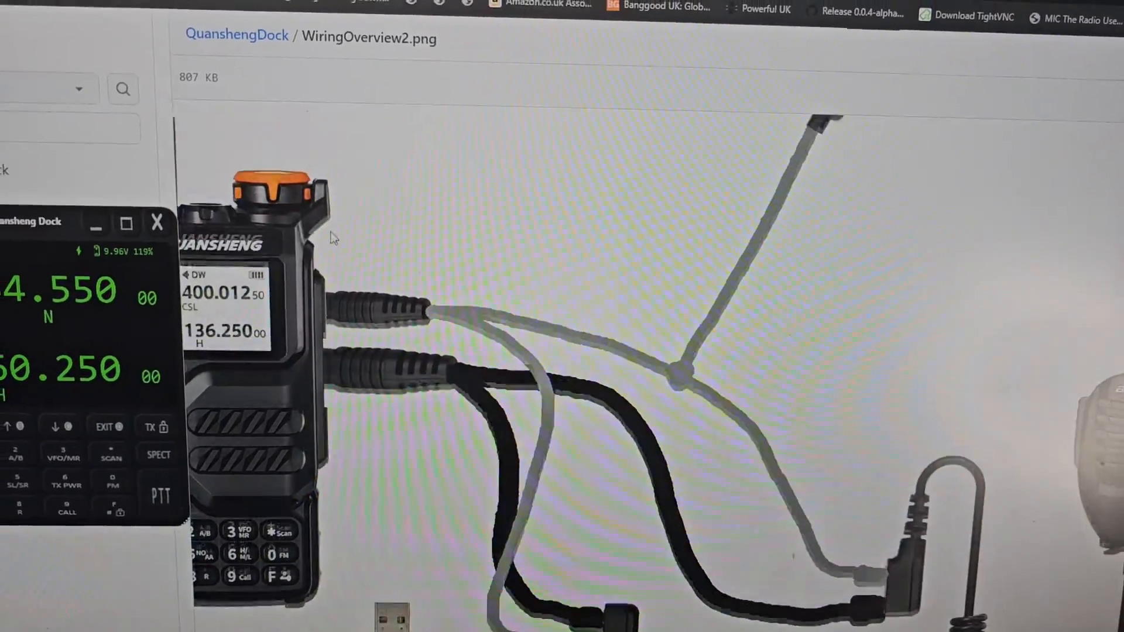
# Scroll the README through the 2.5mm Y Cable Modification diagram, its wiring steps, and the 3.5mm patch-cable section.
pyautogui.scroll(-3)
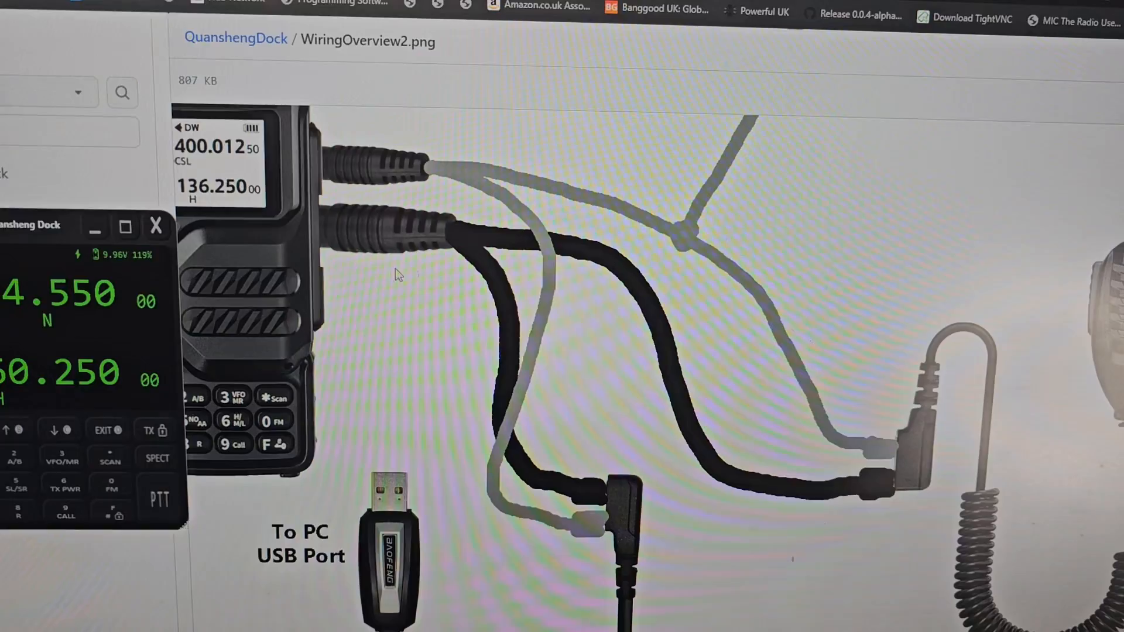
pyautogui.scroll(3)
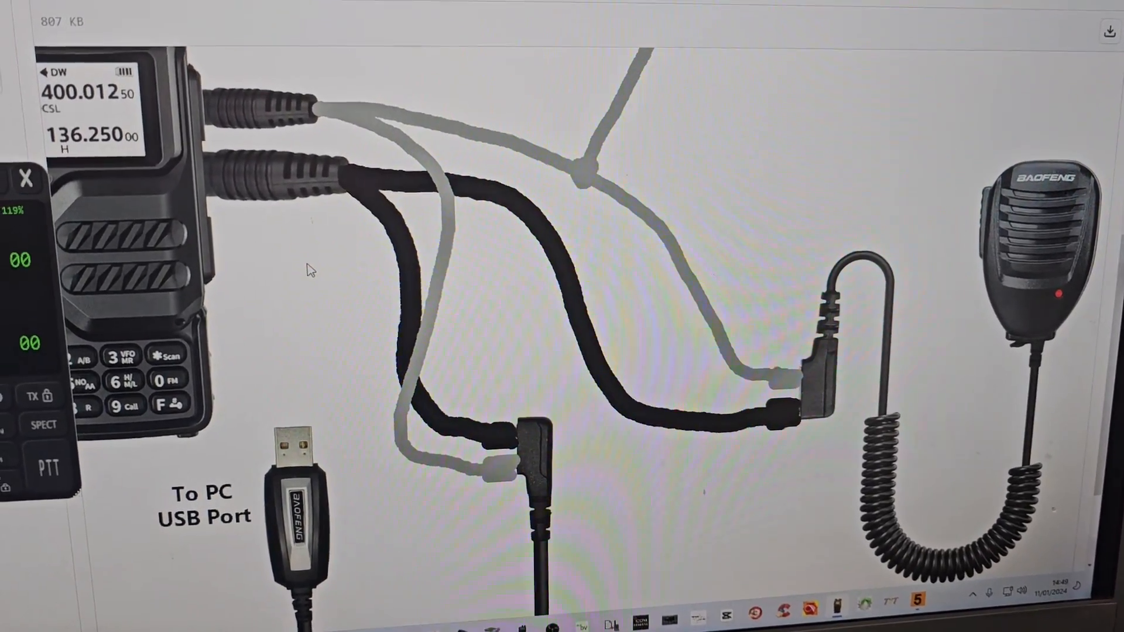
pyautogui.scroll(3)
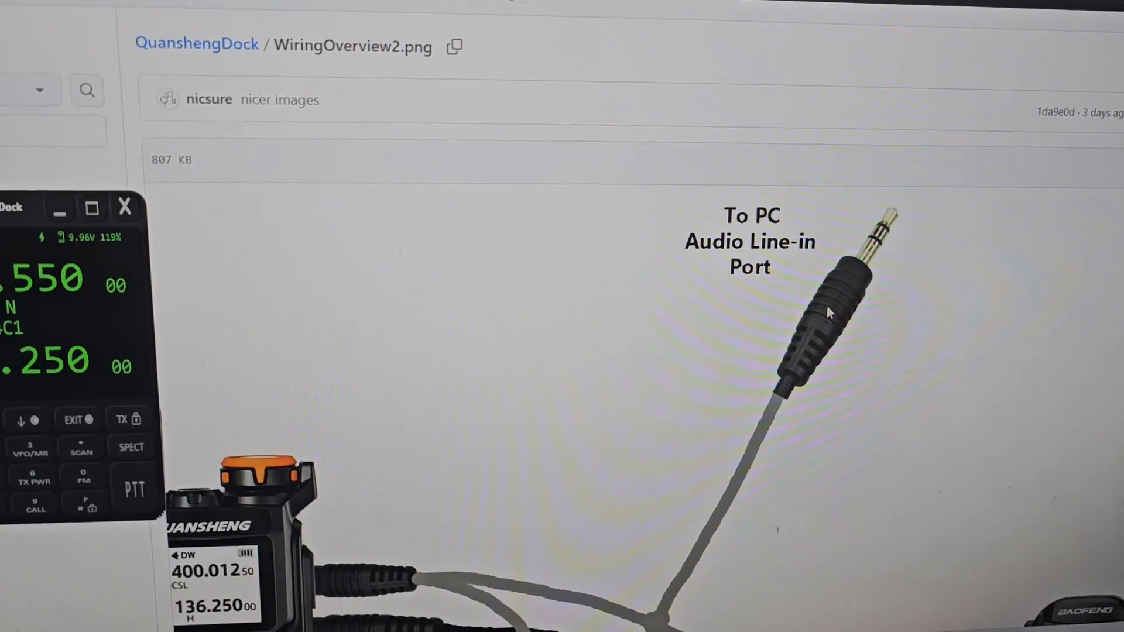
pyautogui.scroll(-3)
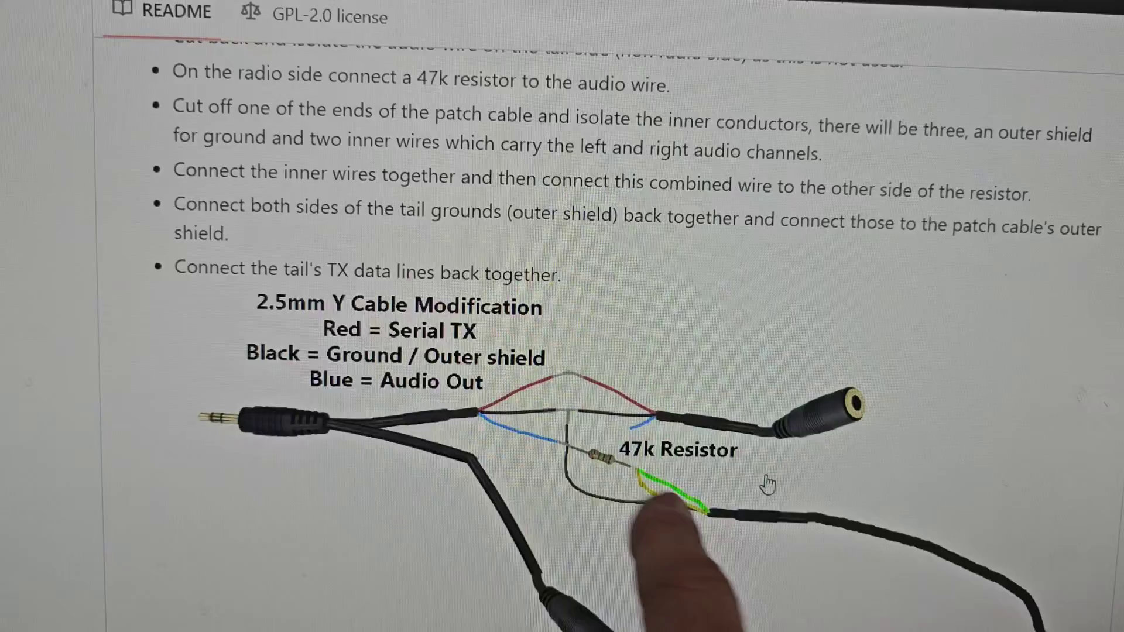
pyautogui.scroll(-3)
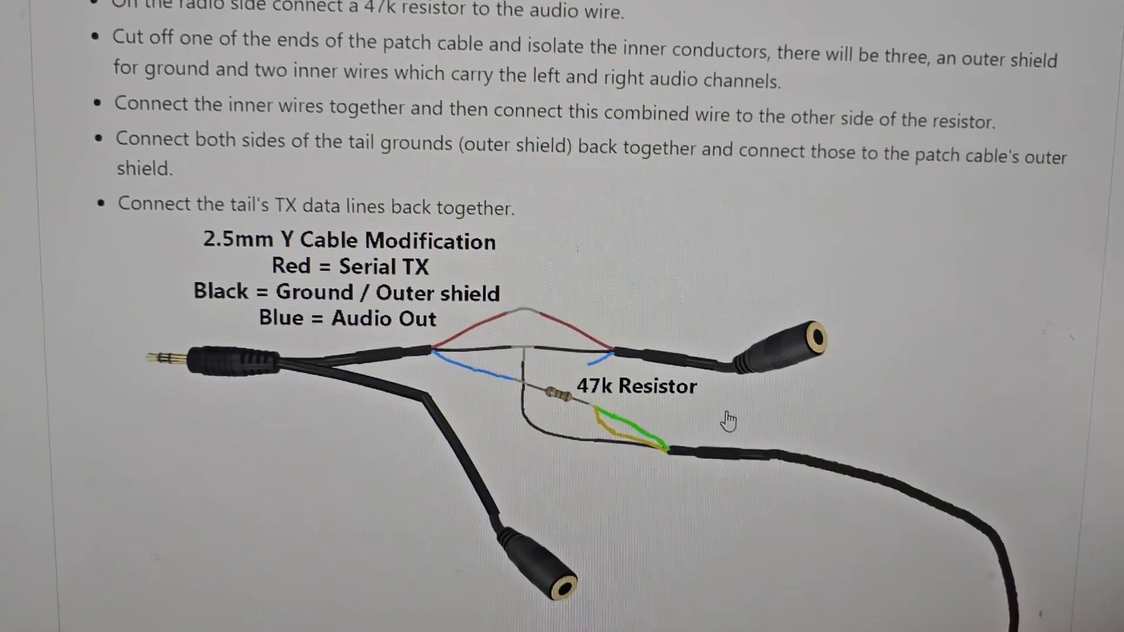
pyautogui.scroll(-3)
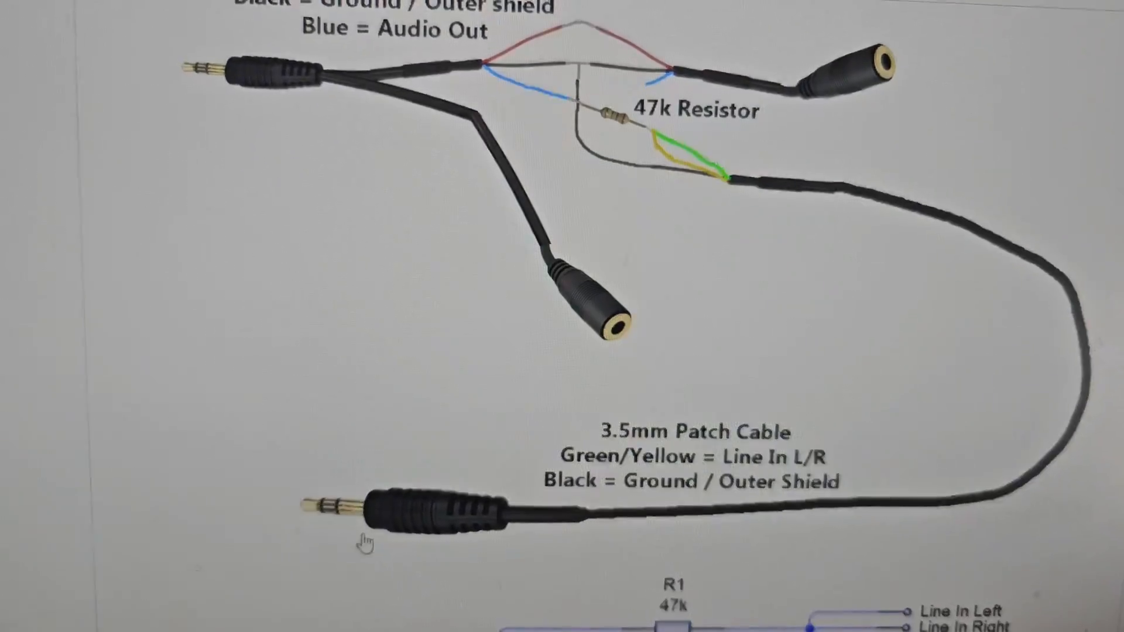
pyautogui.scroll(-3)
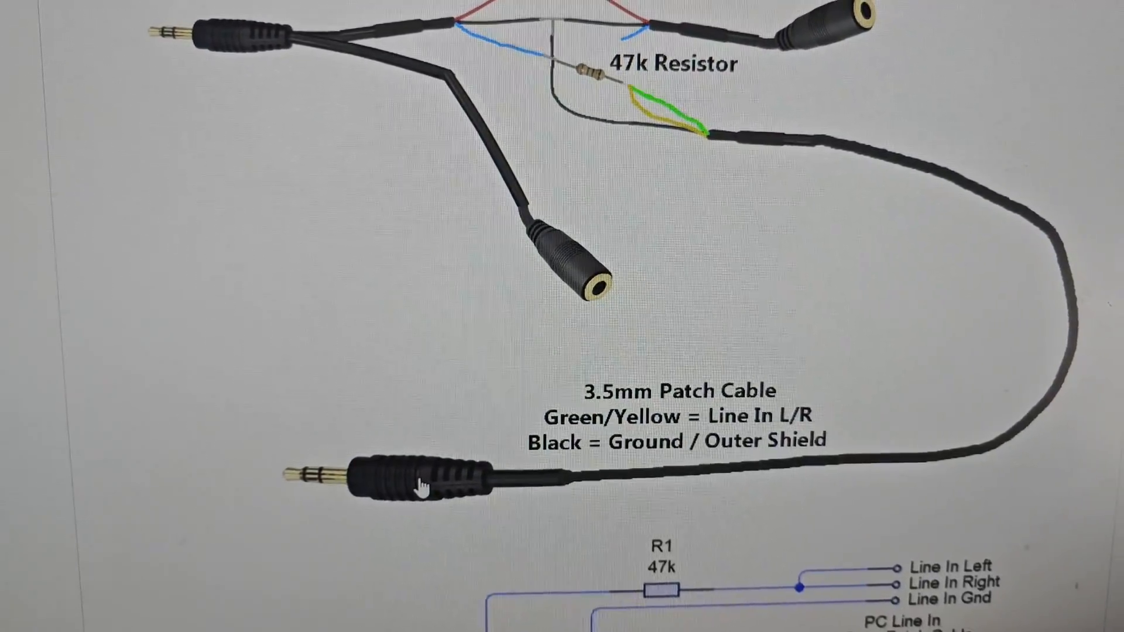
pyautogui.scroll(3)
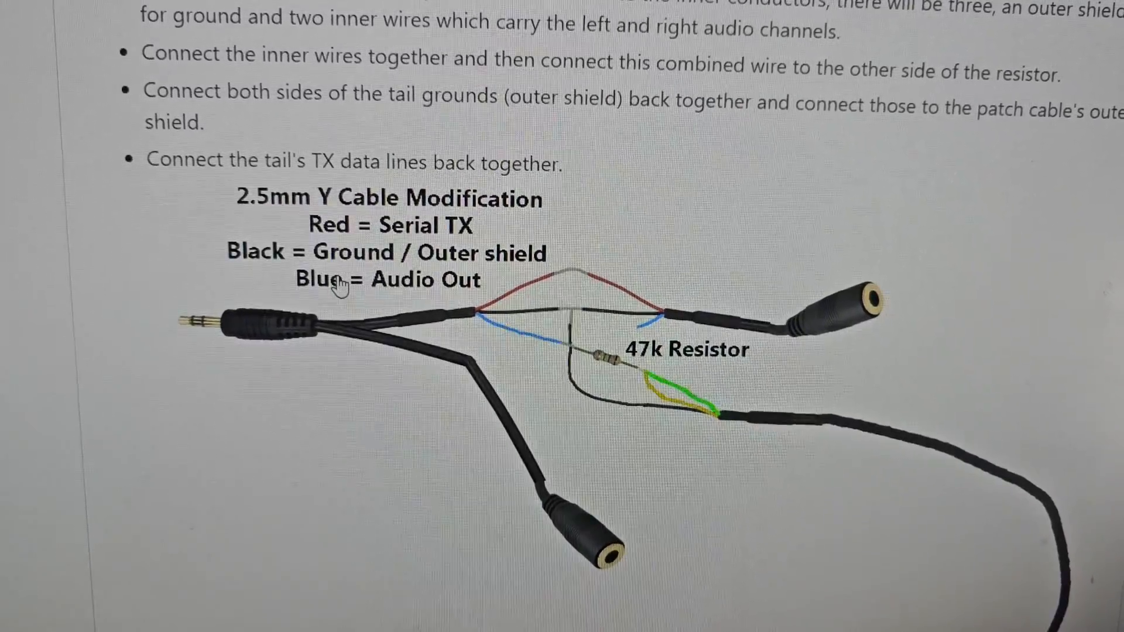
pyautogui.scroll(3)
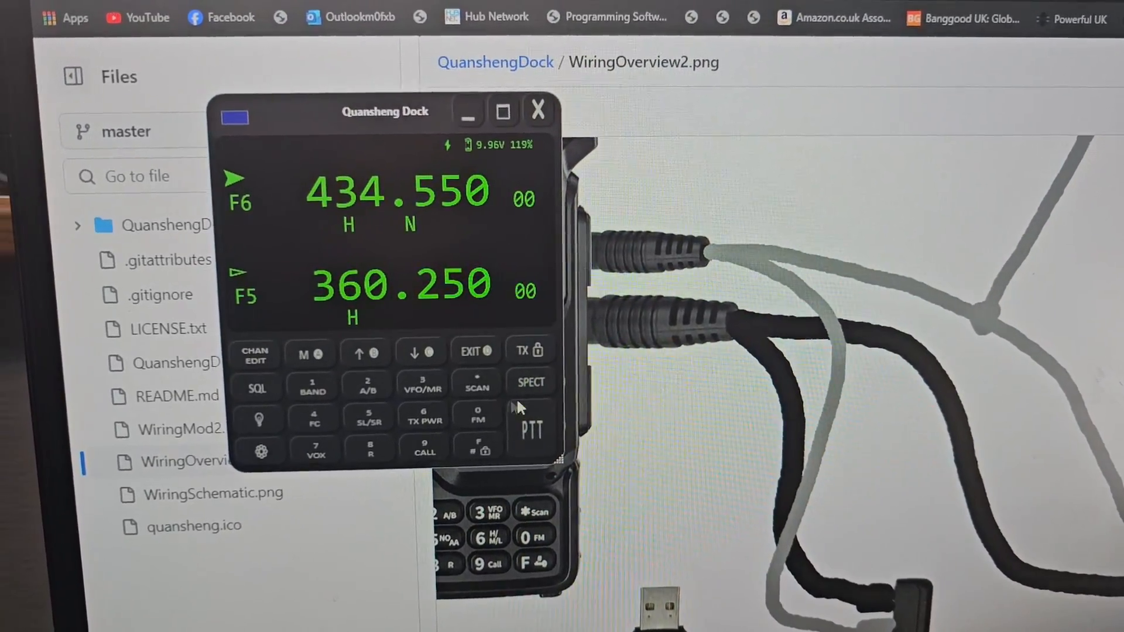
# Expand the SPECT analyzer panel and start the sweep from 434.25000 to 434.85000.
pyautogui.click(529, 381)
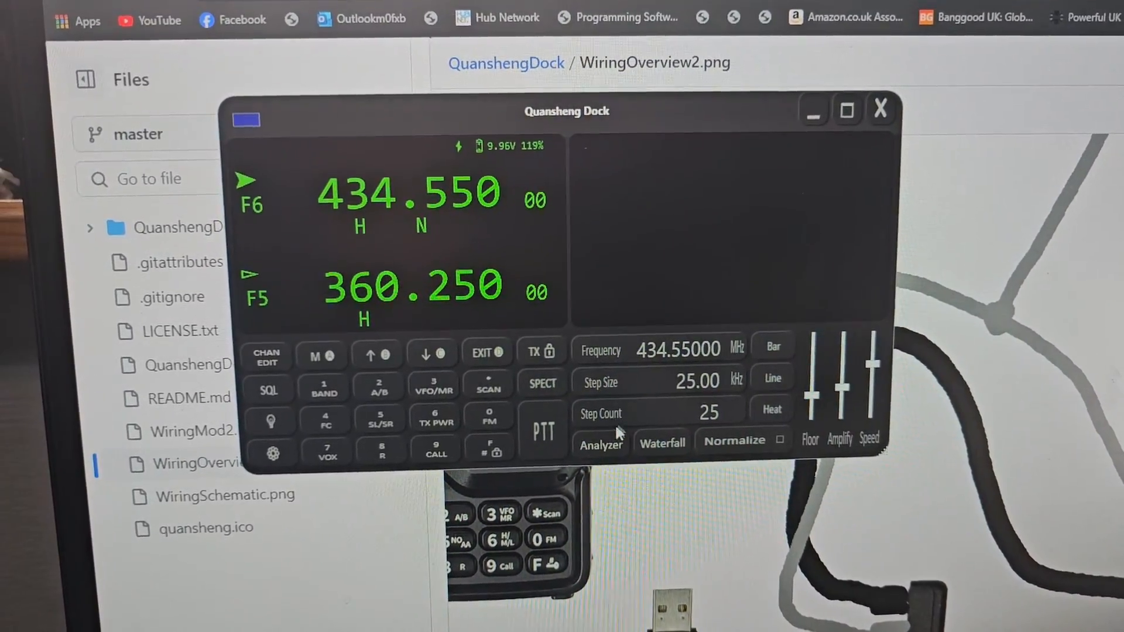
pyautogui.click(600, 445)
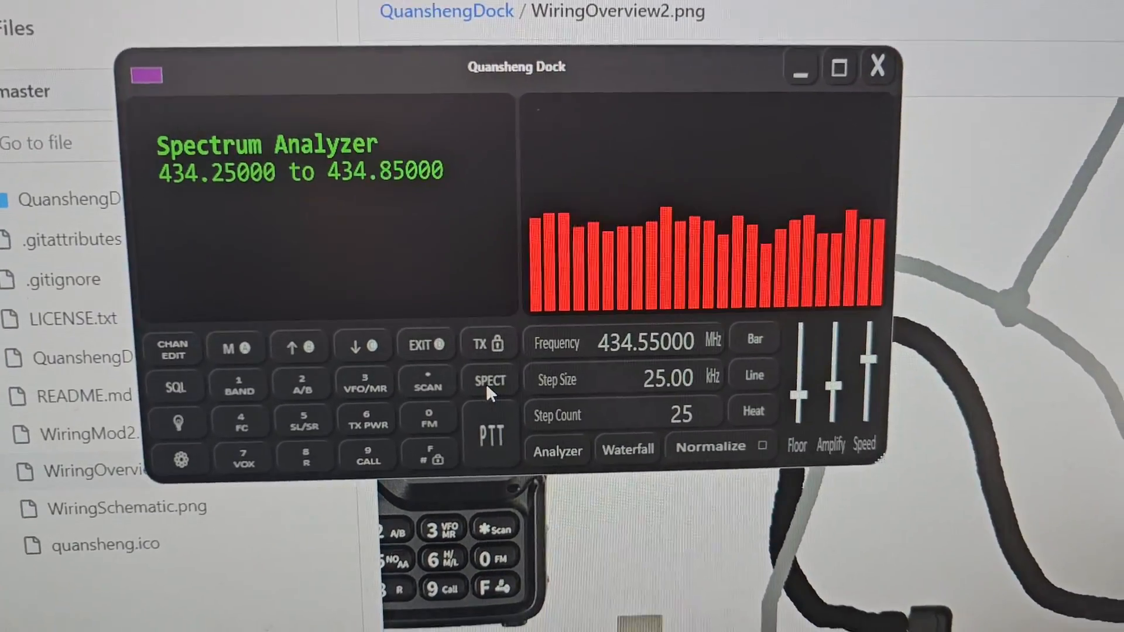
pyautogui.scroll(-3)
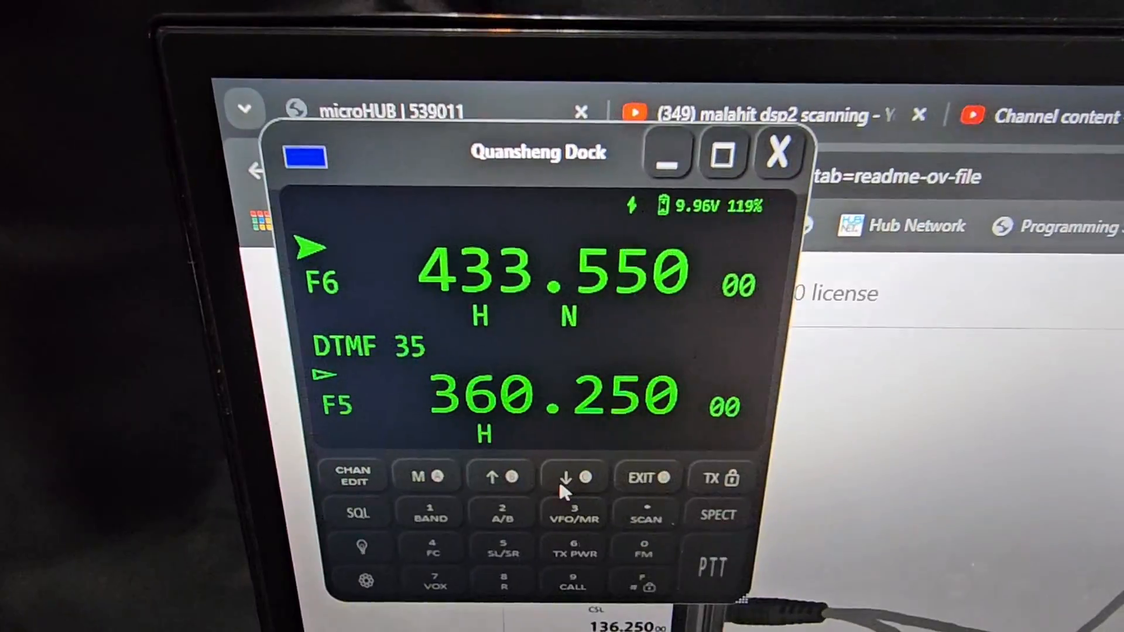
# Step the upper VFO frequency with the keypad down-arrow.
pyautogui.click(573, 476)
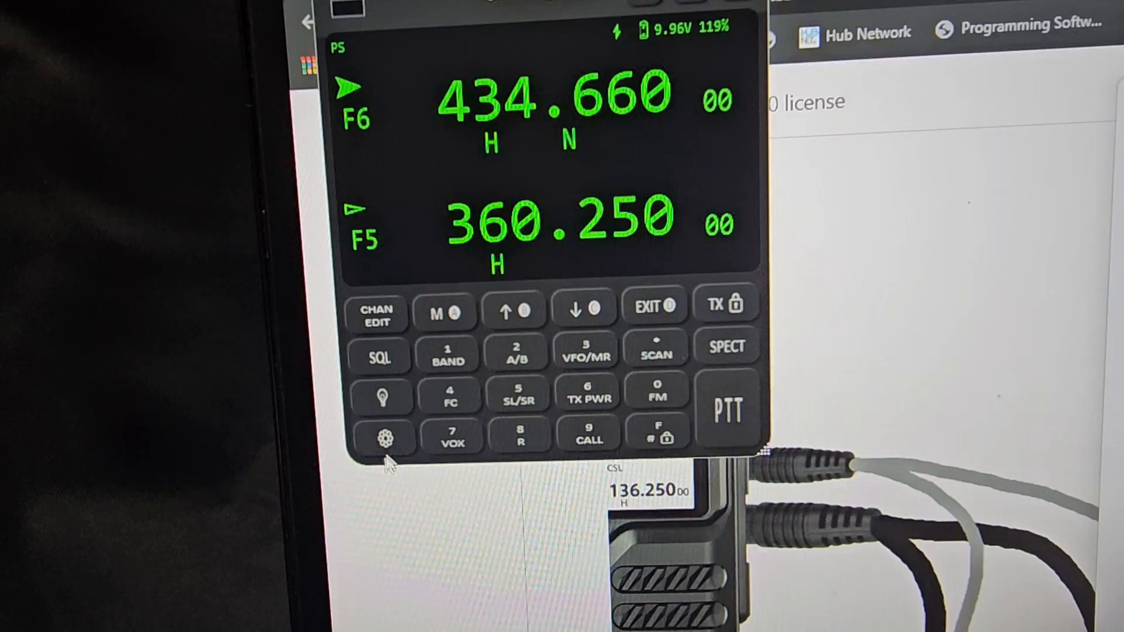
# Set Audio In to the Realtek microphone, keep Audio Out on 2369M, and close Settings.
pyautogui.click(383, 436)
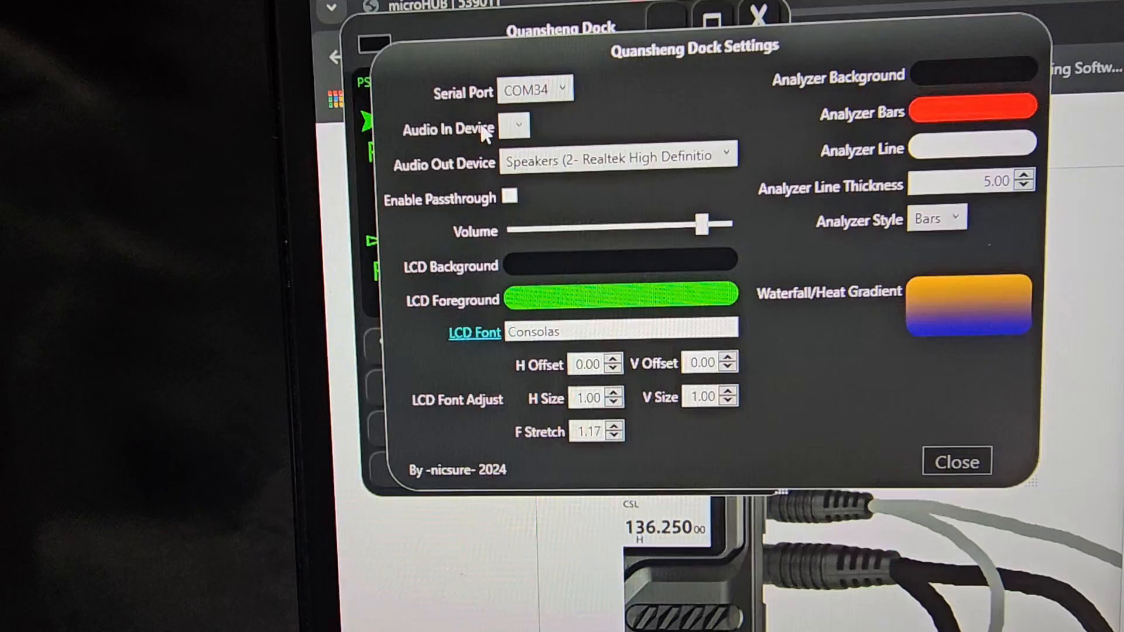
pyautogui.click(513, 126)
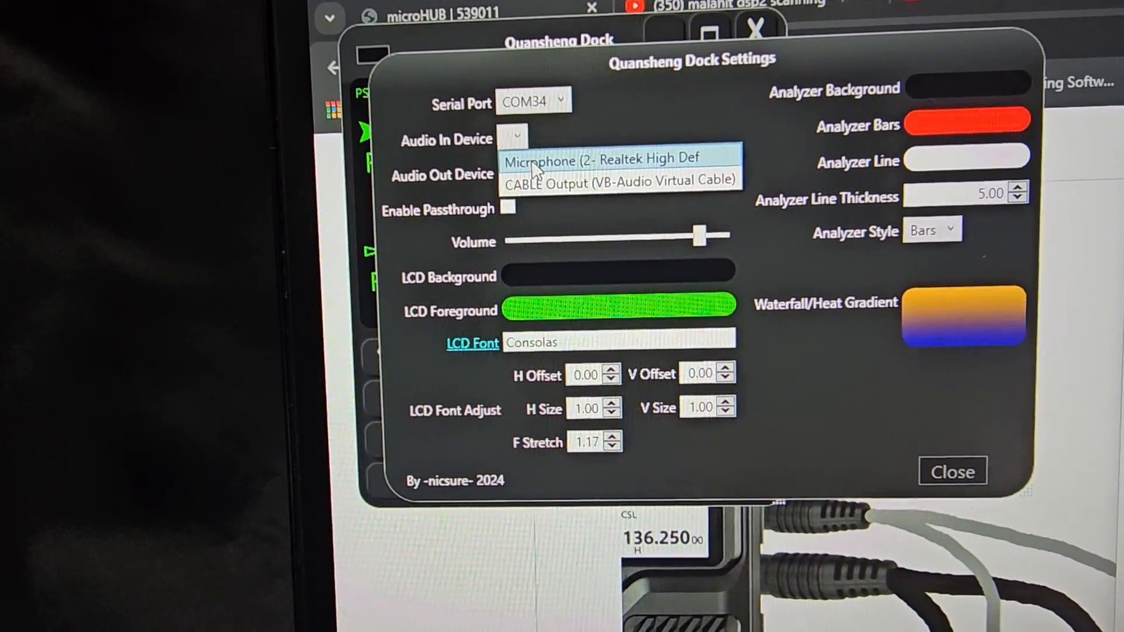
pyautogui.click(602, 161)
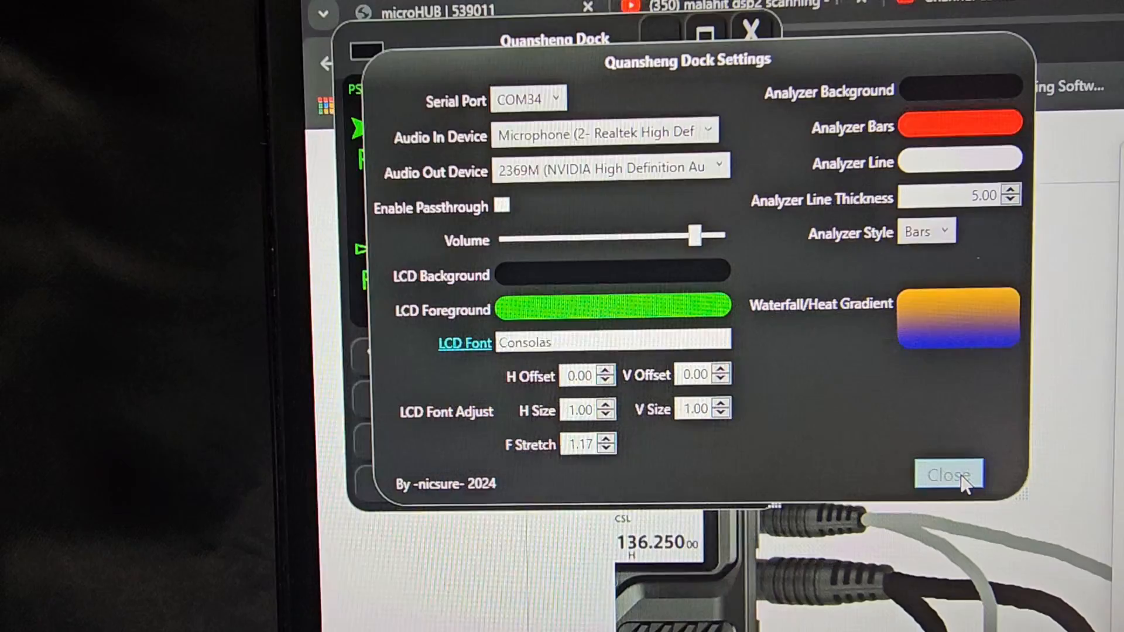
pyautogui.click(948, 474)
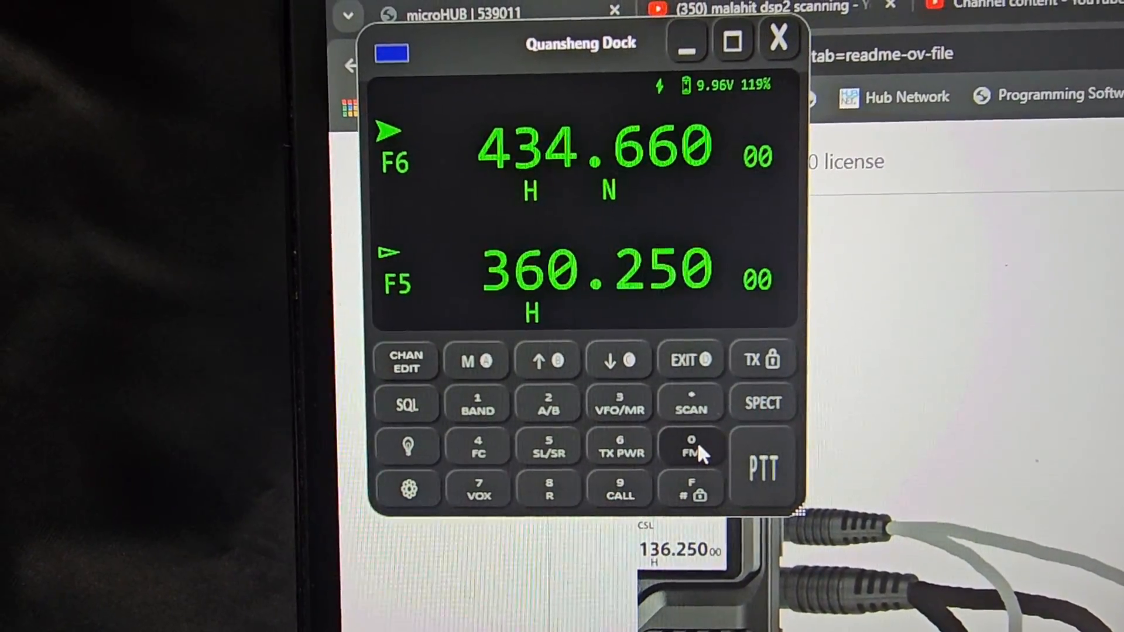
# Switch the radio to FM broadcast at 94.3 and expand the spectrum analyzer panel.
pyautogui.click(691, 447)
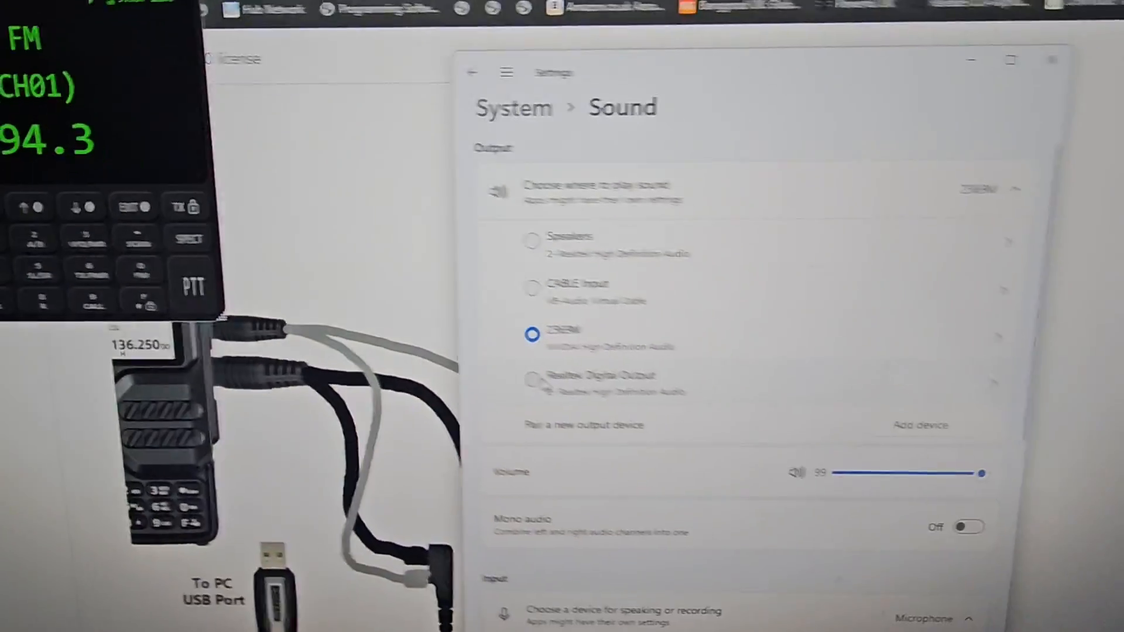
pyautogui.click(478, 272)
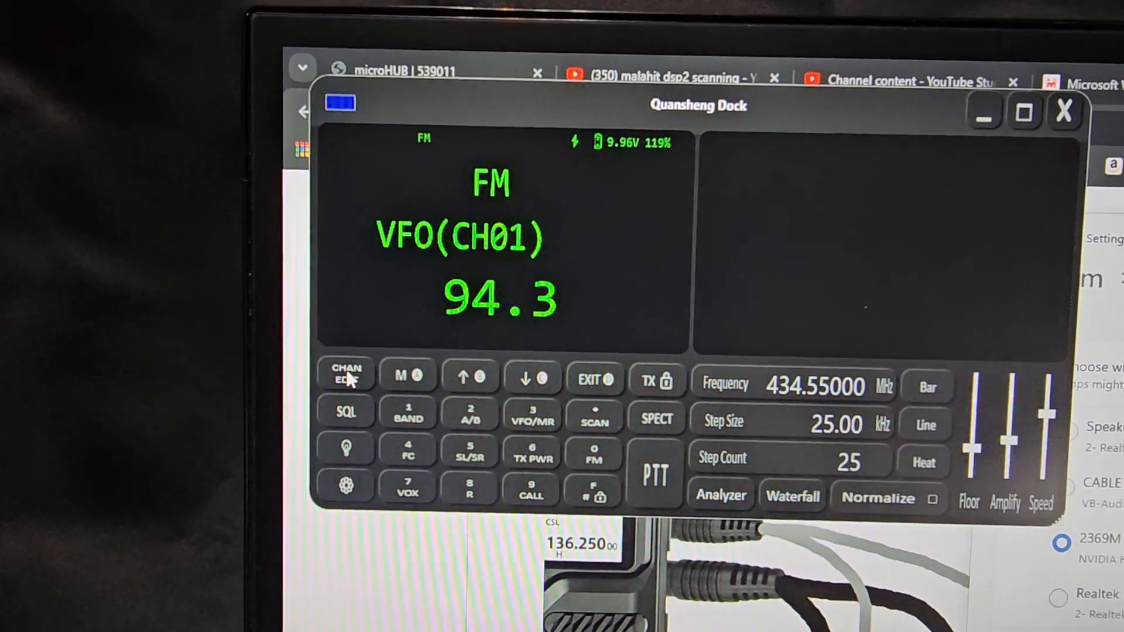
# Exit FM mode to the dual-VFO display and briefly recheck the Dock settings.
pyautogui.click(346, 374)
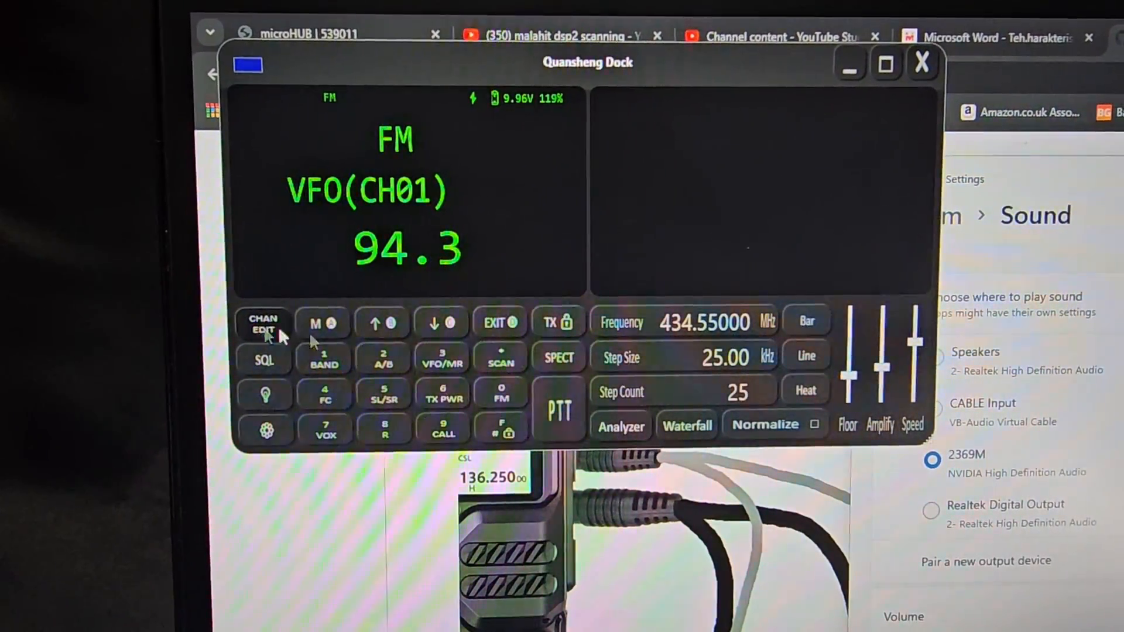
pyautogui.click(263, 323)
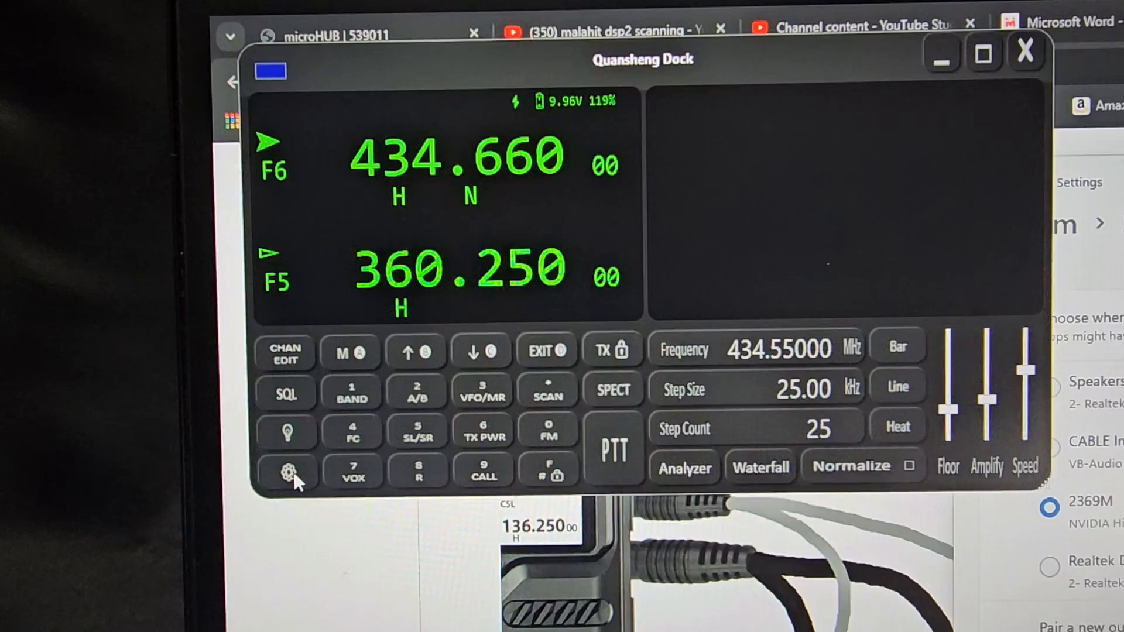
pyautogui.click(287, 473)
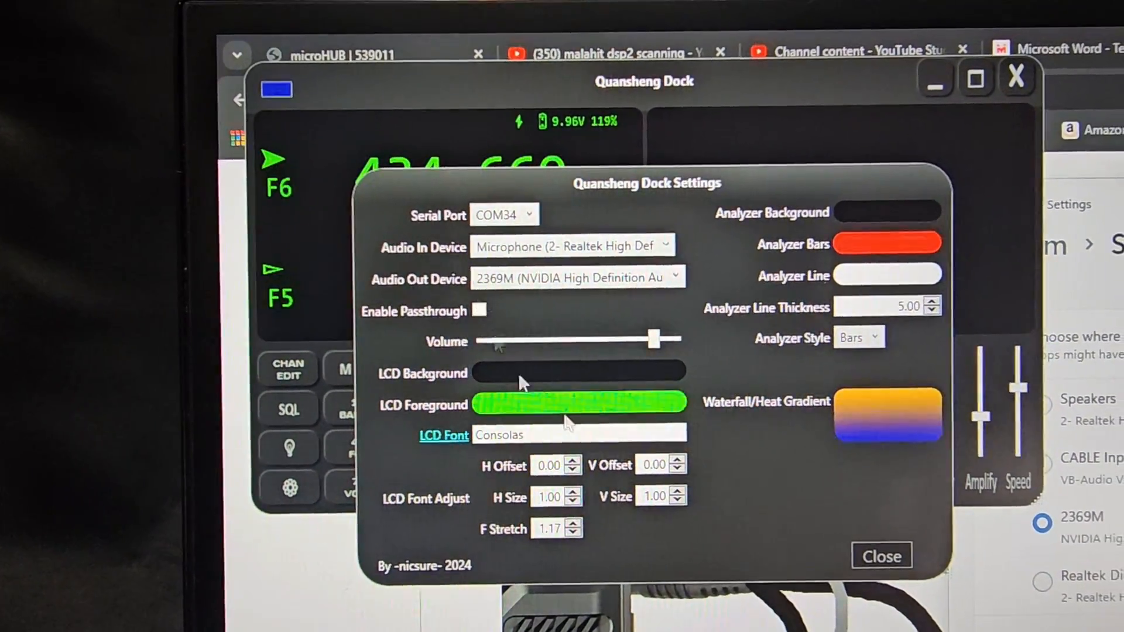
pyautogui.click(880, 557)
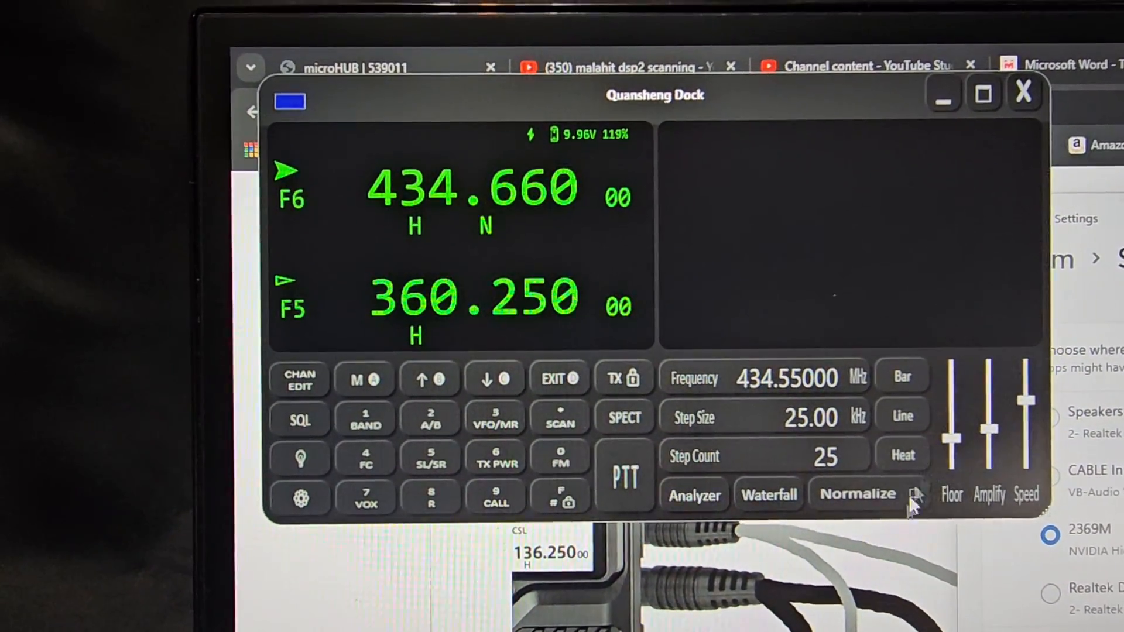
# Raise the upper VFO frequency from 434.660 with three up-arrow steps.
pyautogui.click(429, 379)
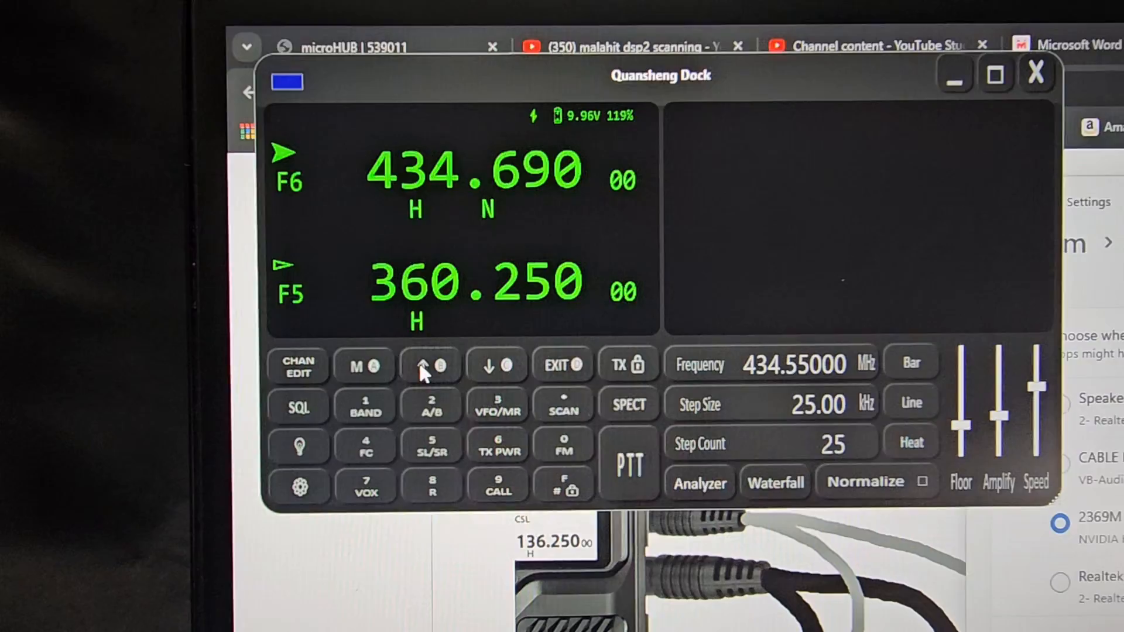
pyautogui.click(429, 365)
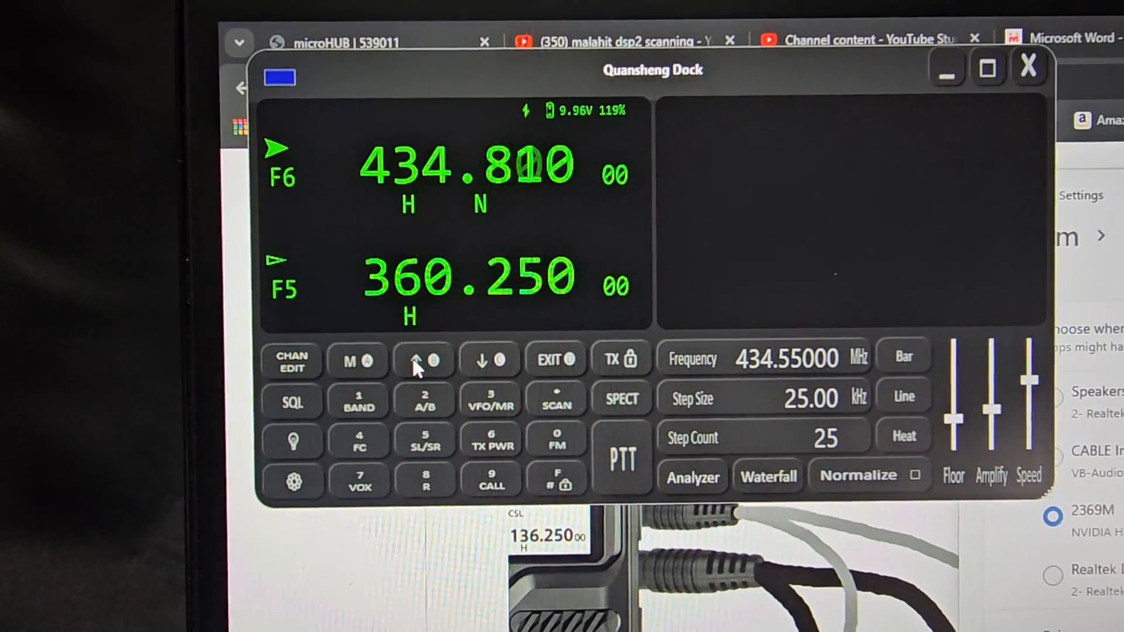
pyautogui.click(423, 359)
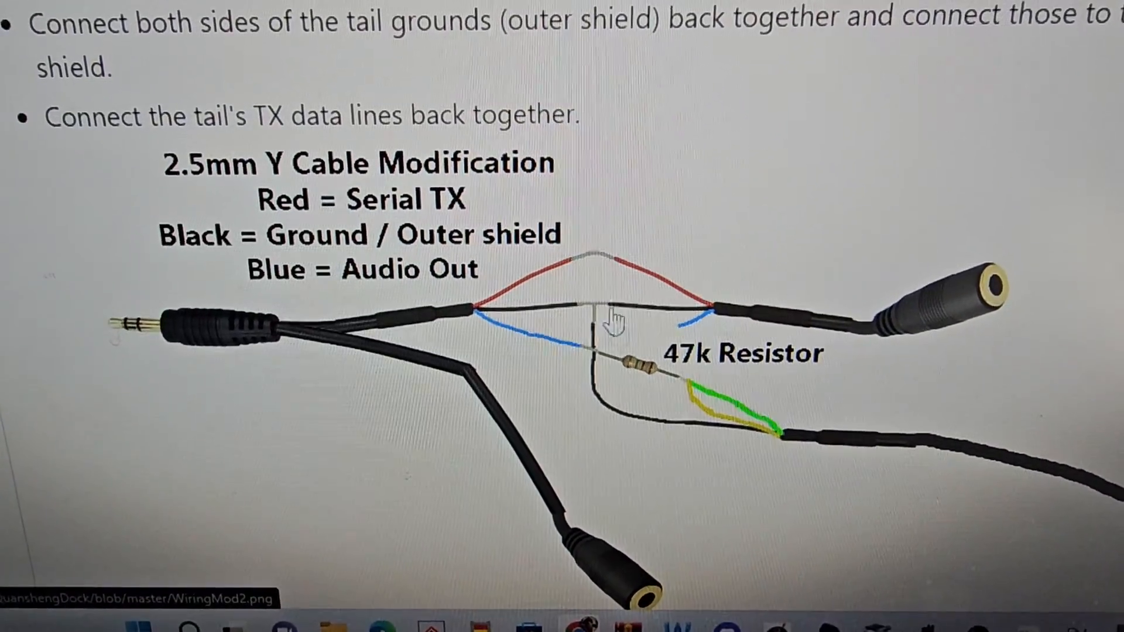
# Scroll the README to the 2.5mm Y Cable Modification diagram with the 47k resistor.
pyautogui.scroll(-3)
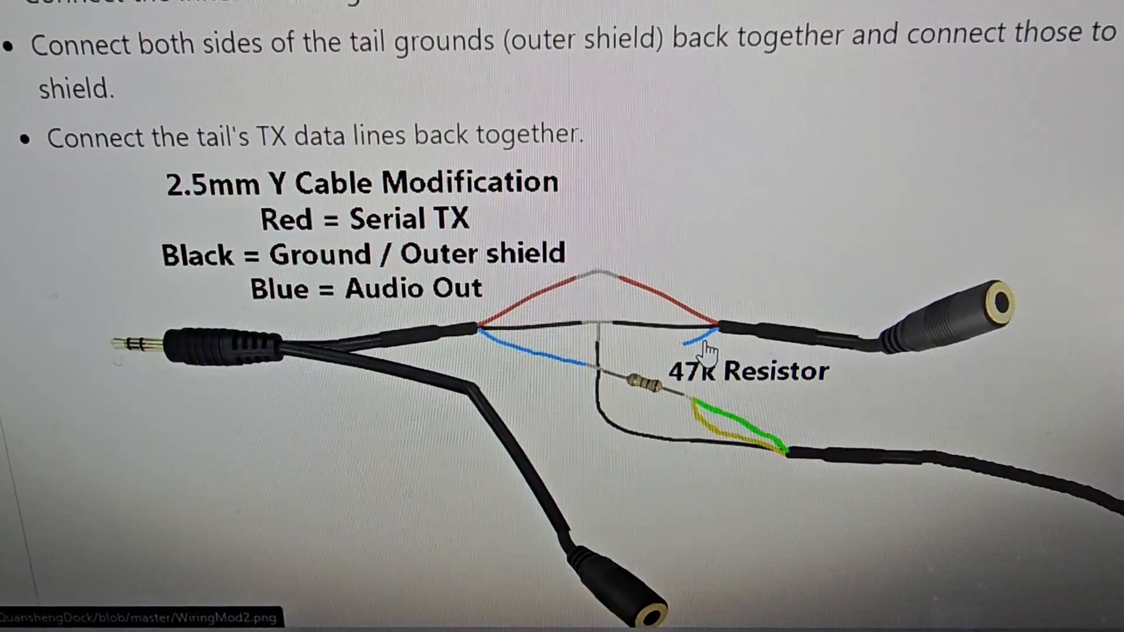
pyautogui.scroll(3)
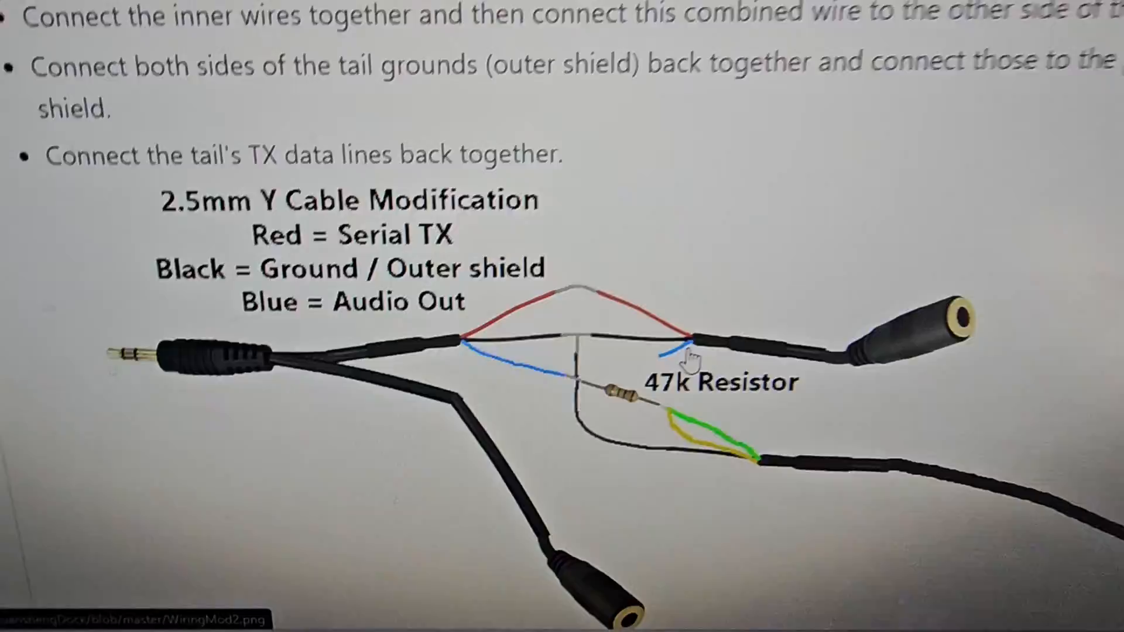